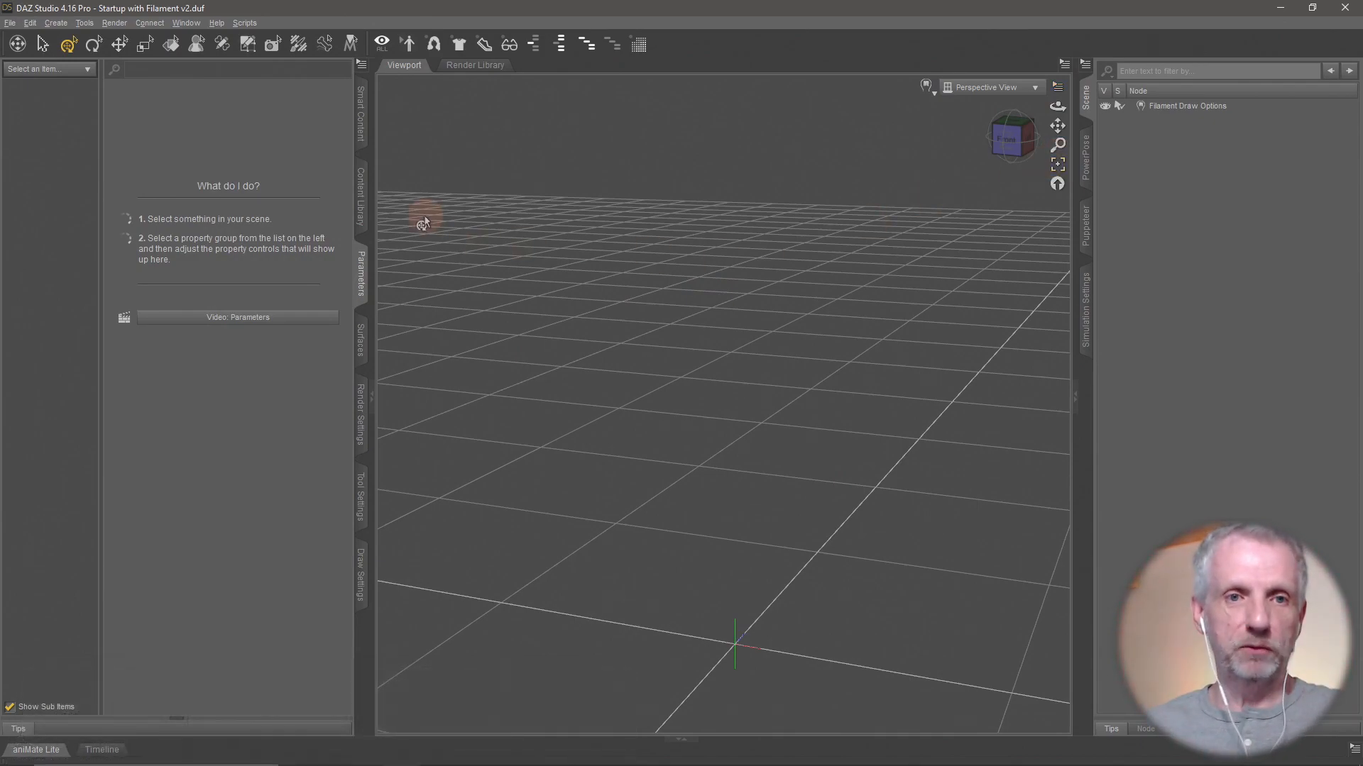
- Create a new sphere primitive at the world centre via Create > New Primitive
left_click(54, 23)
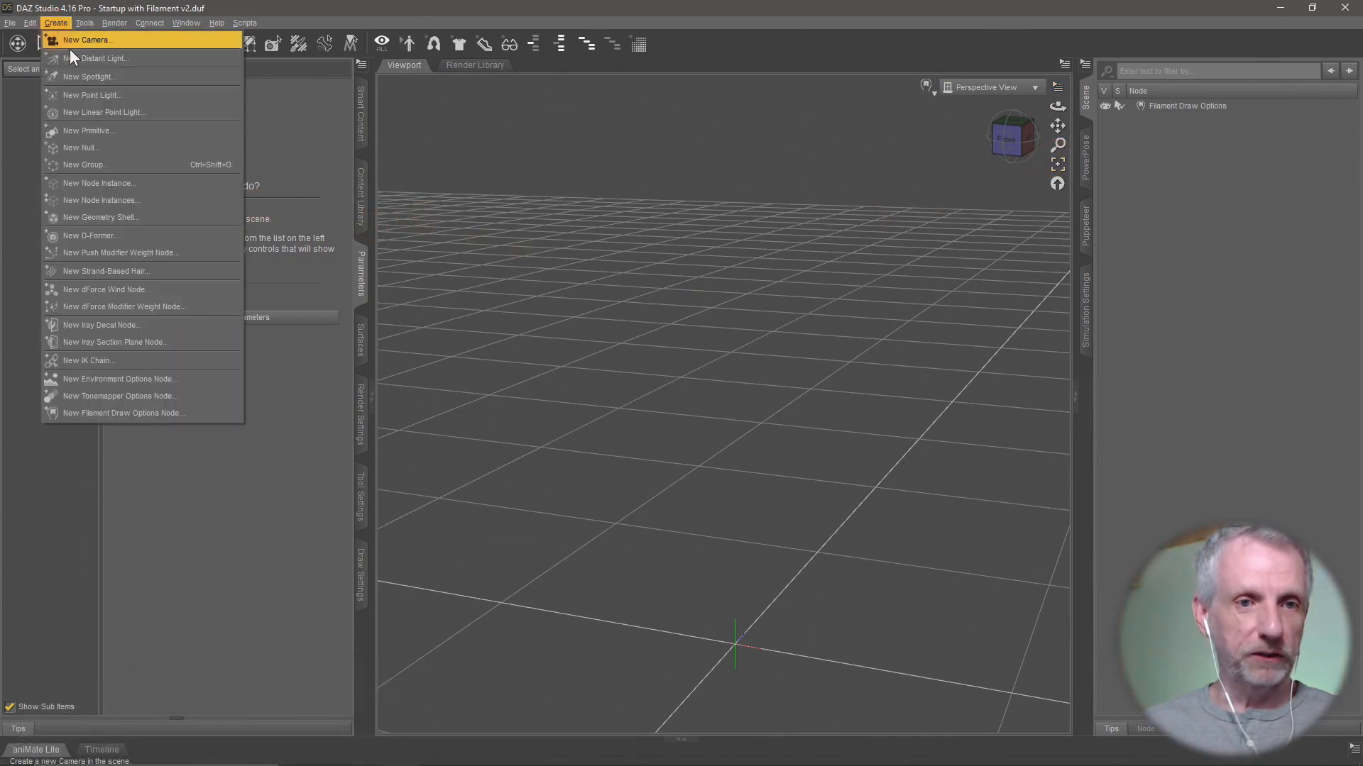
left_click(89, 130)
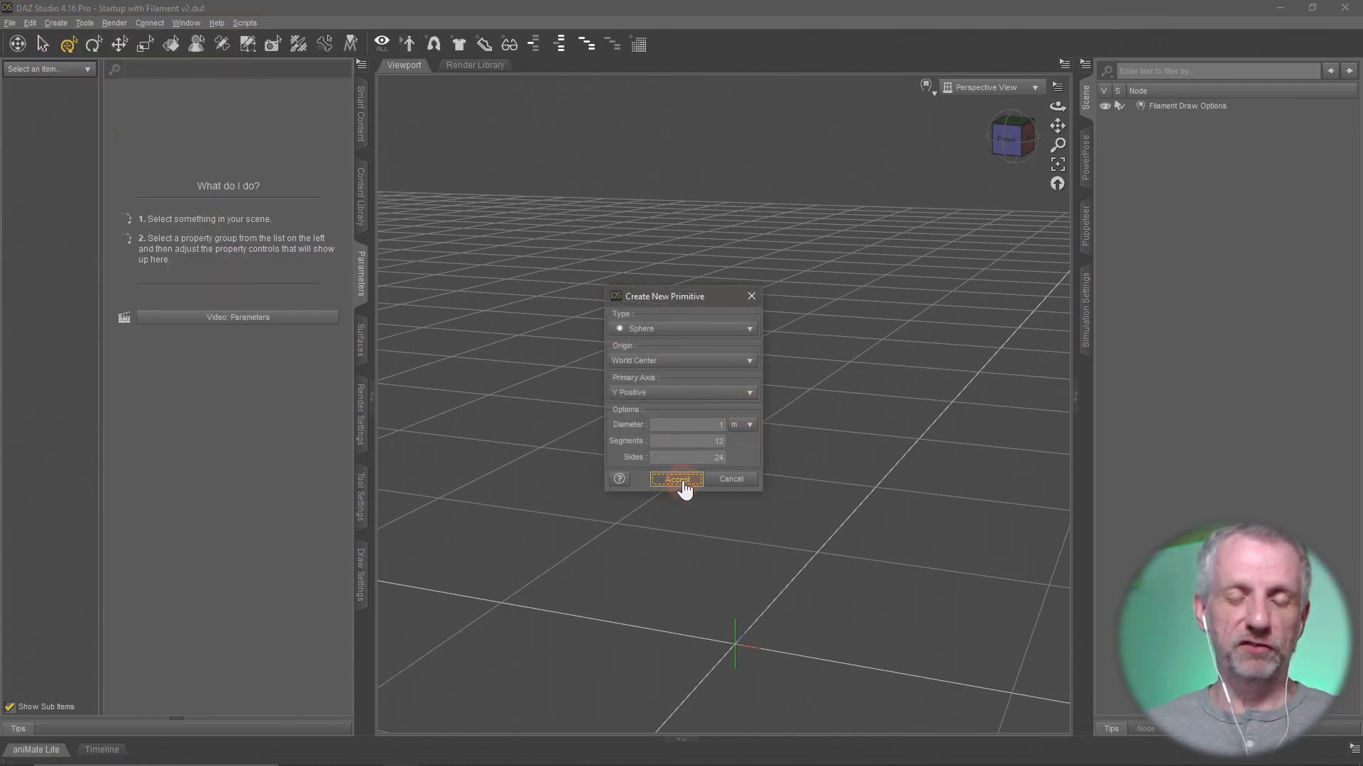
left_click(676, 479)
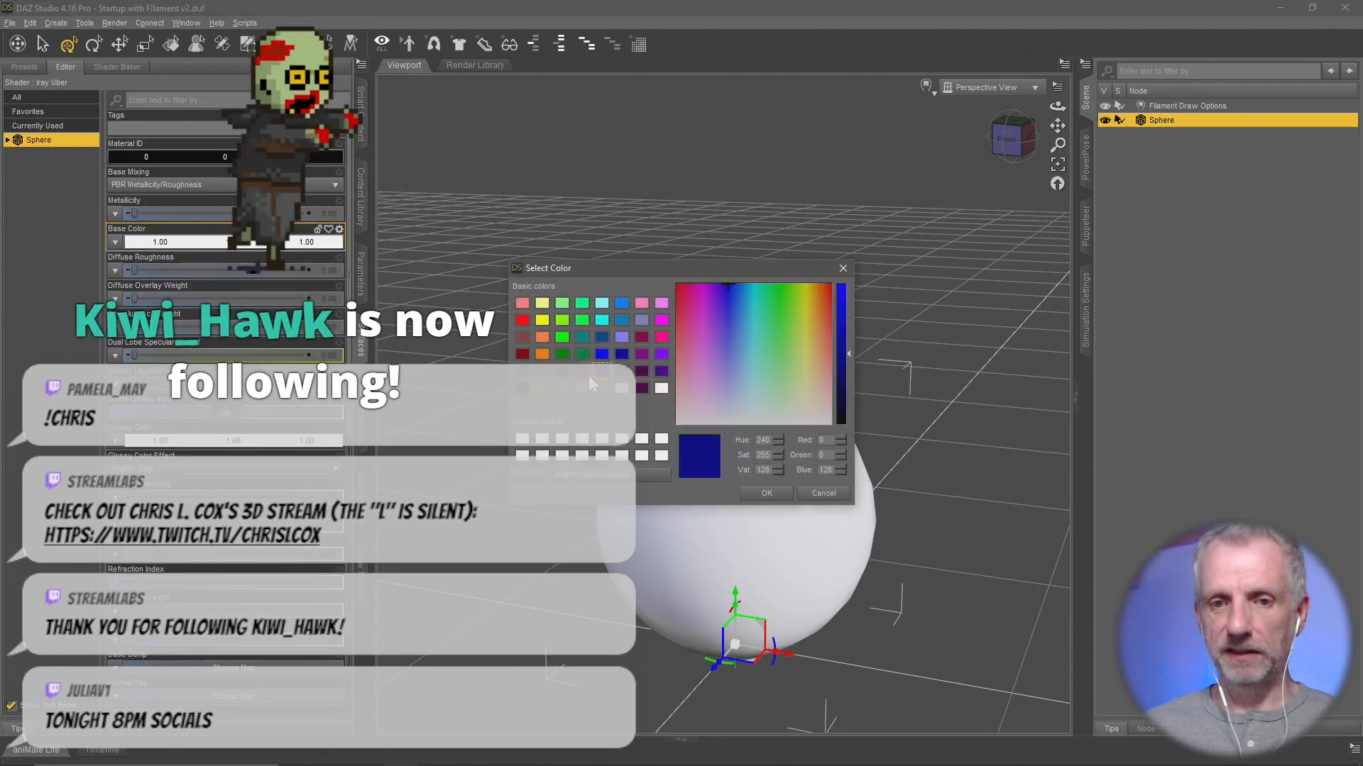
- Set the sphere's Base Color to a dark teal in the Surfaces pane
left_click(764, 493)
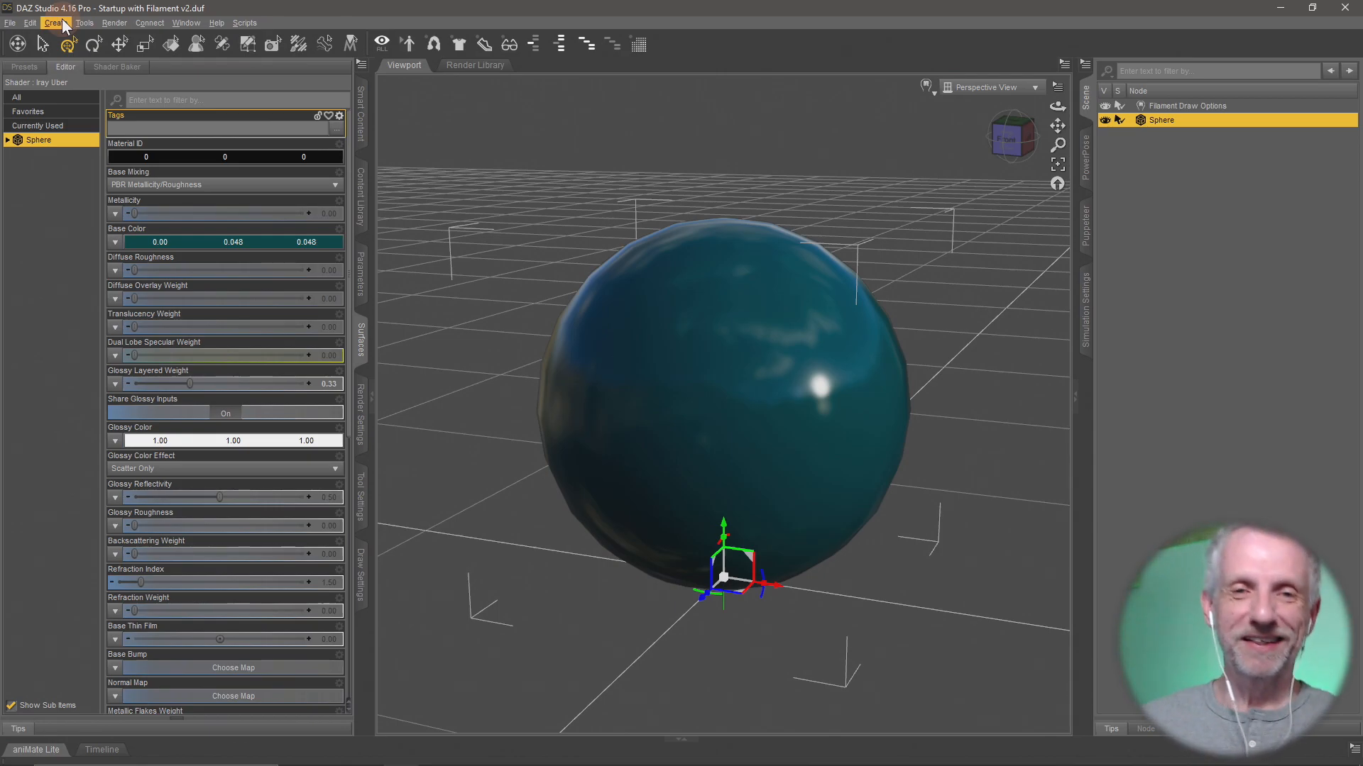
- Add a new camera copying the active perspective view
left_click(54, 23)
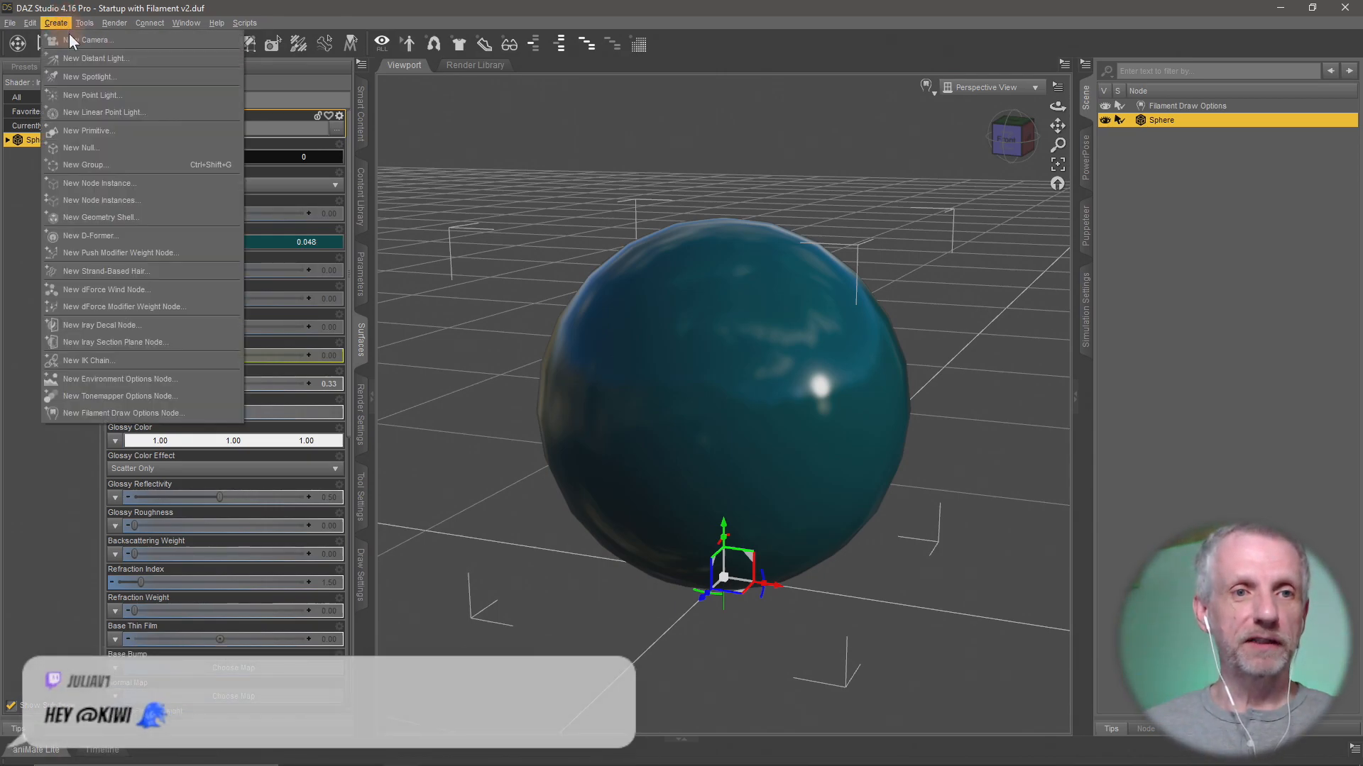
left_click(96, 40)
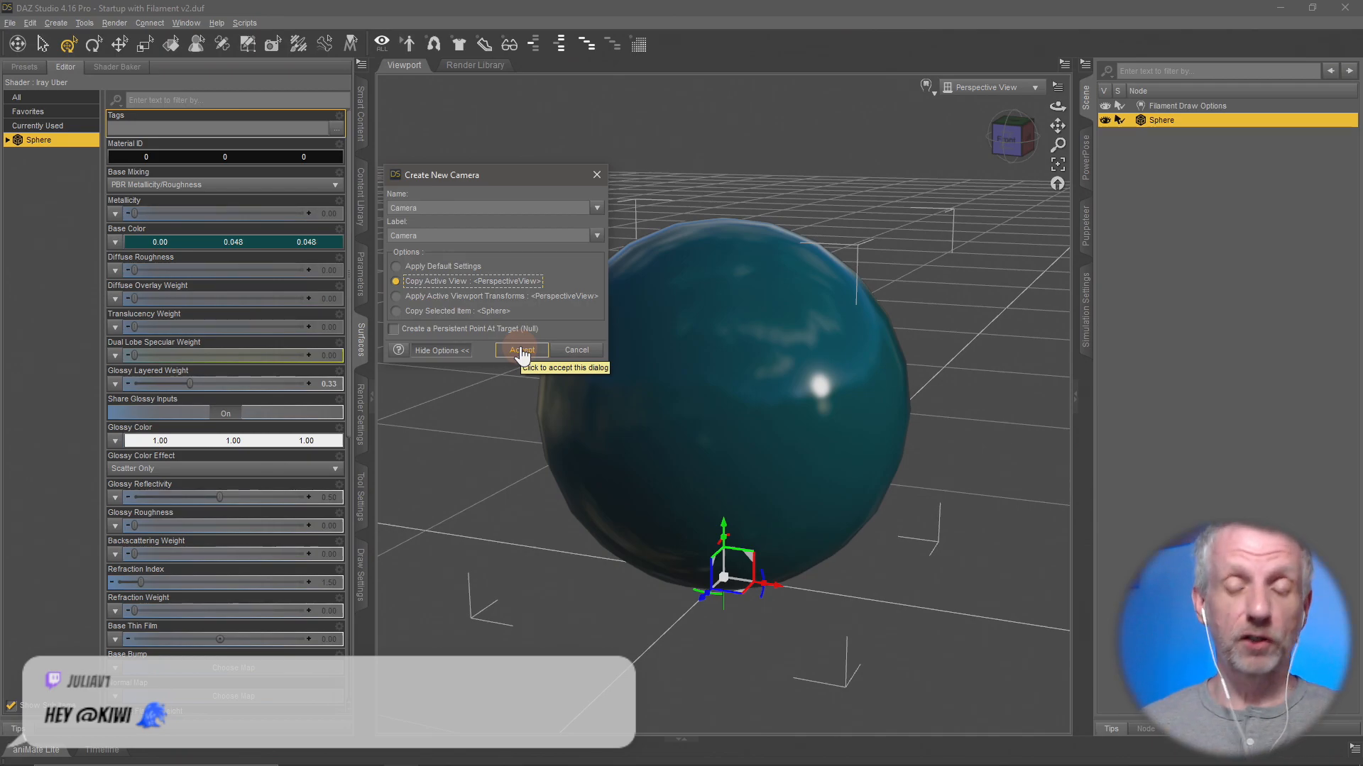
left_click(522, 349)
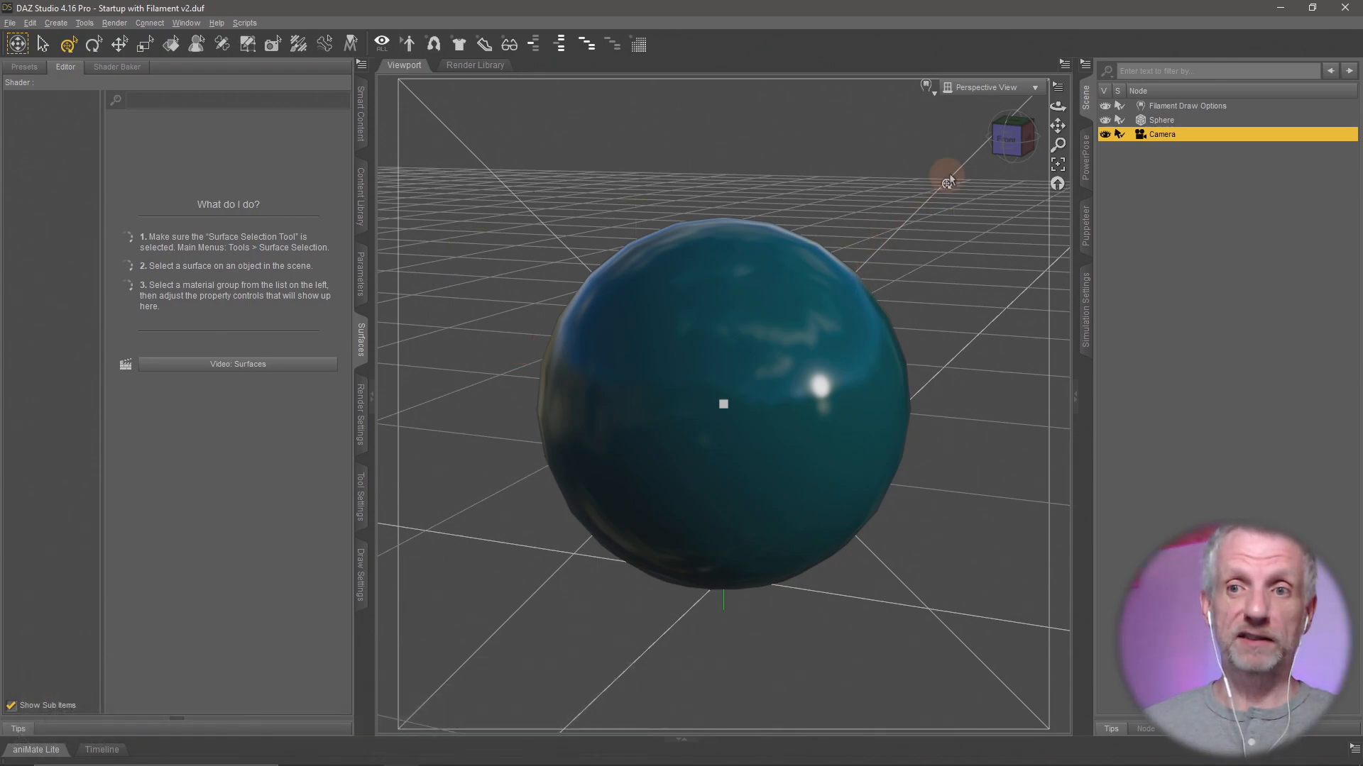
left_click(1033, 87)
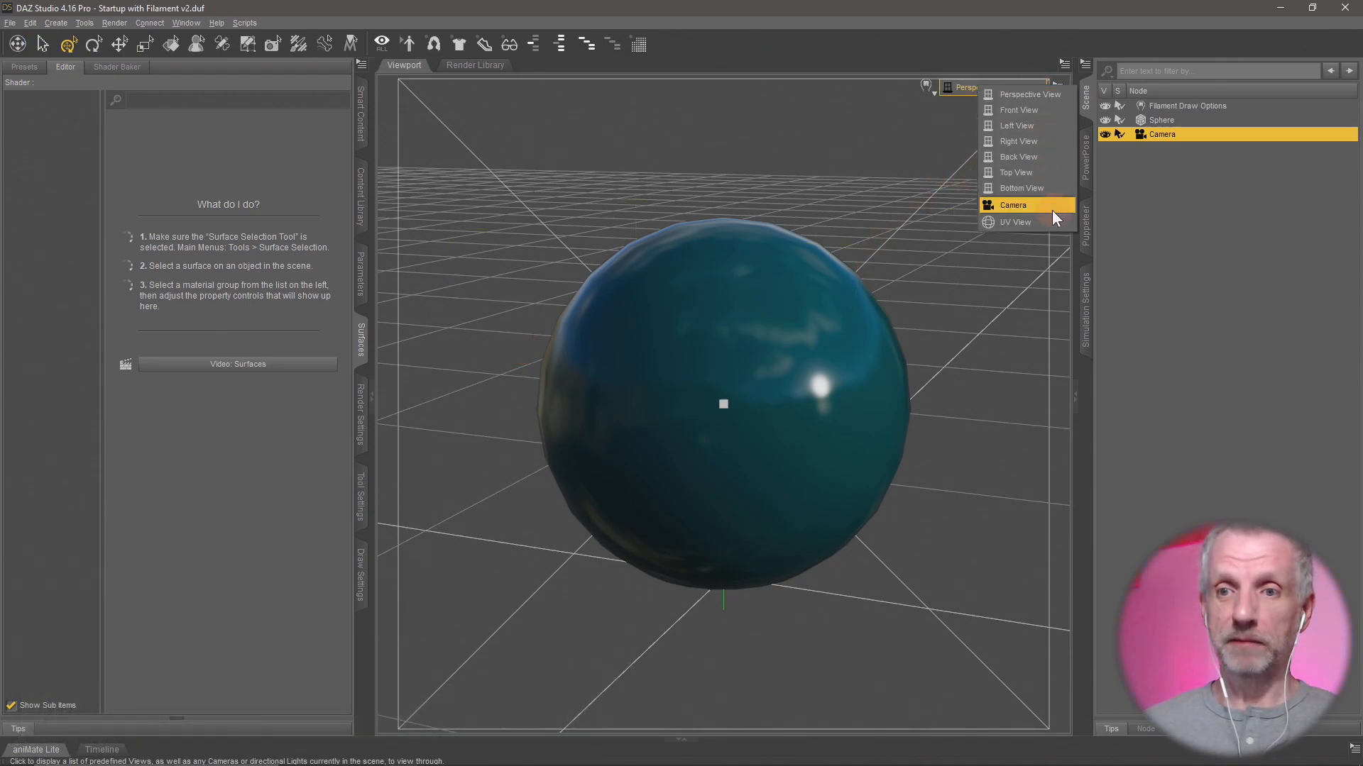
- Switch the viewport to look through the new camera
left_click(1011, 205)
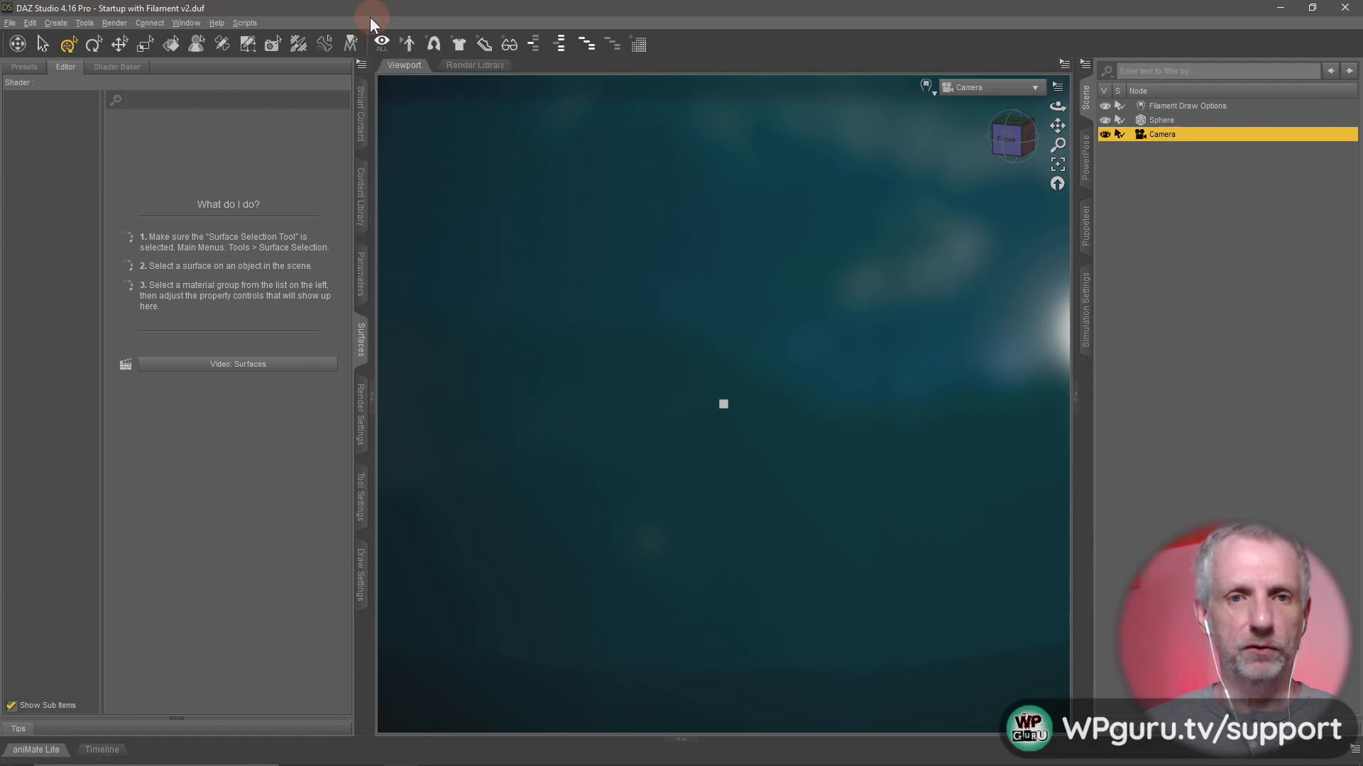
left_click(185, 23)
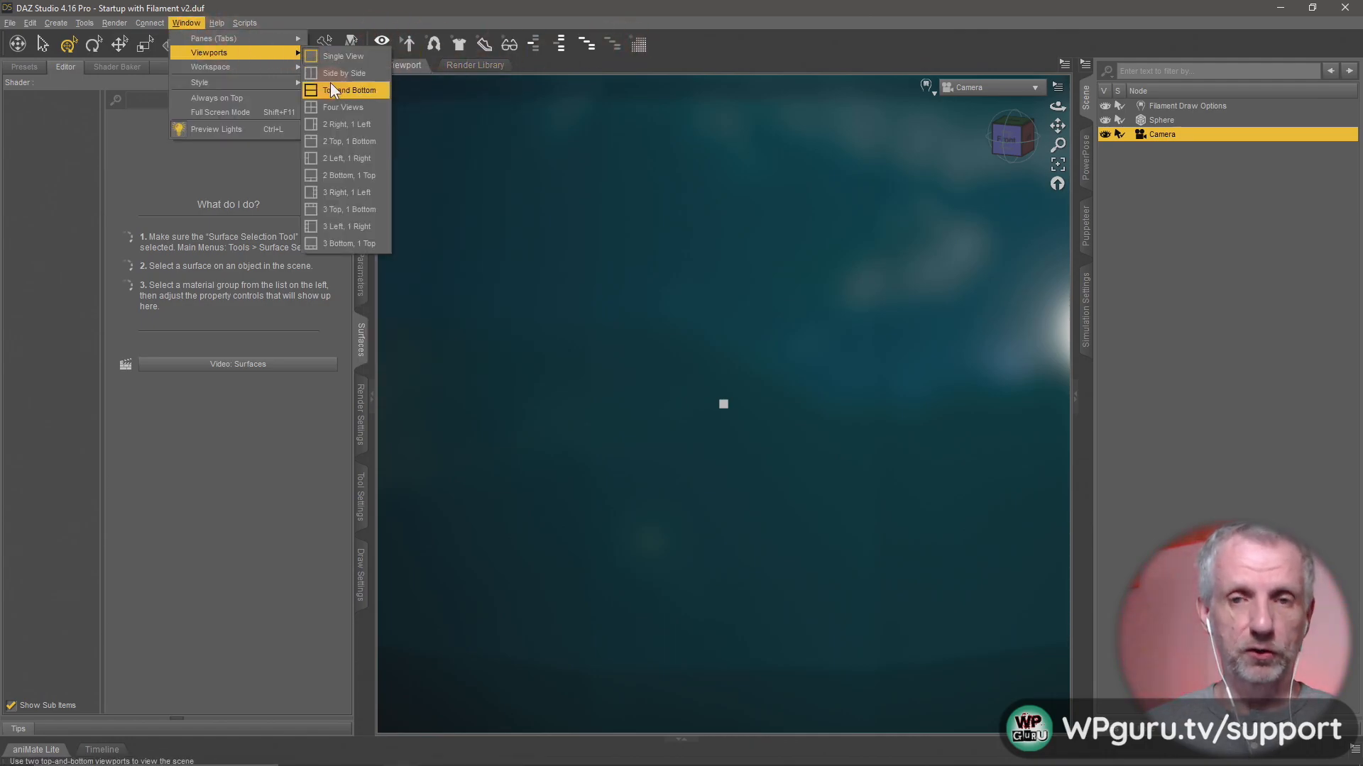
- Use the Top and Bottom viewport layout, with the lower viewport showing Camera
left_click(348, 90)
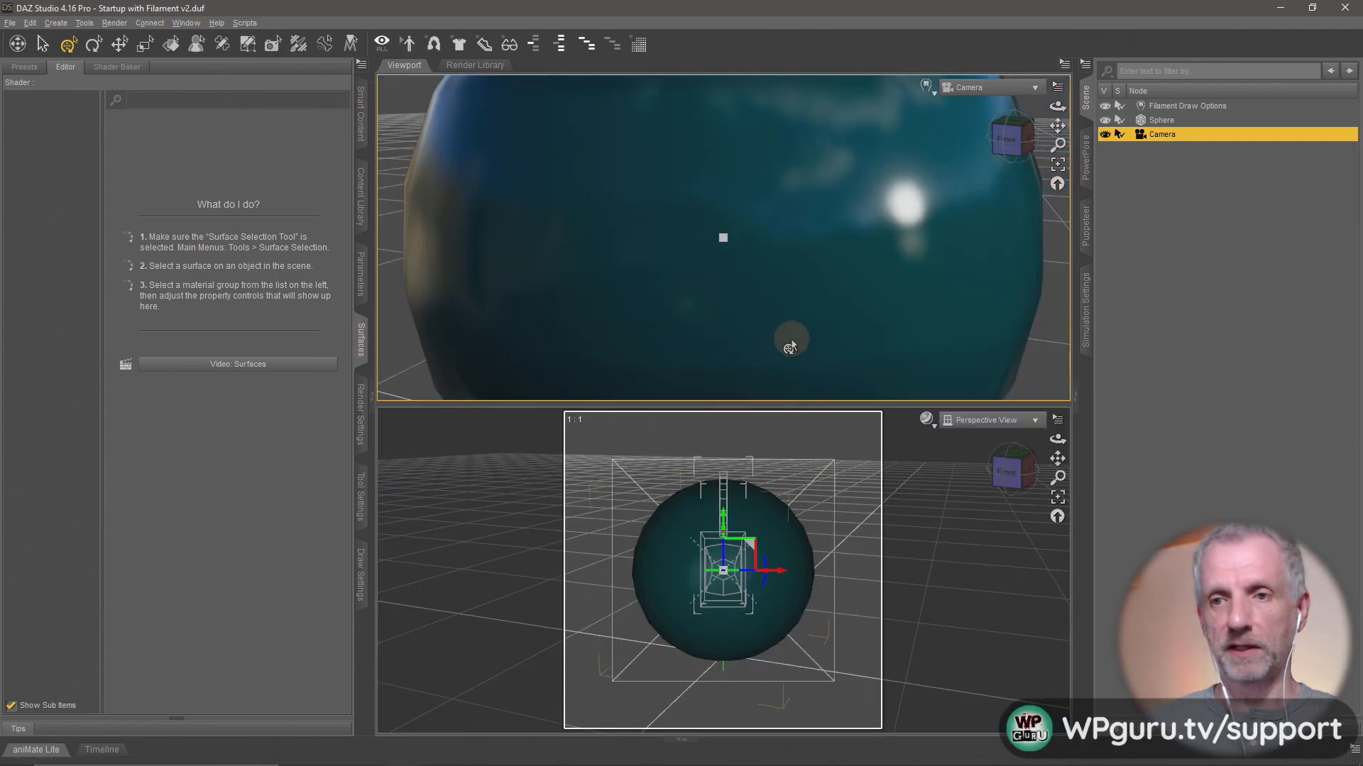
mouse_move(986, 420)
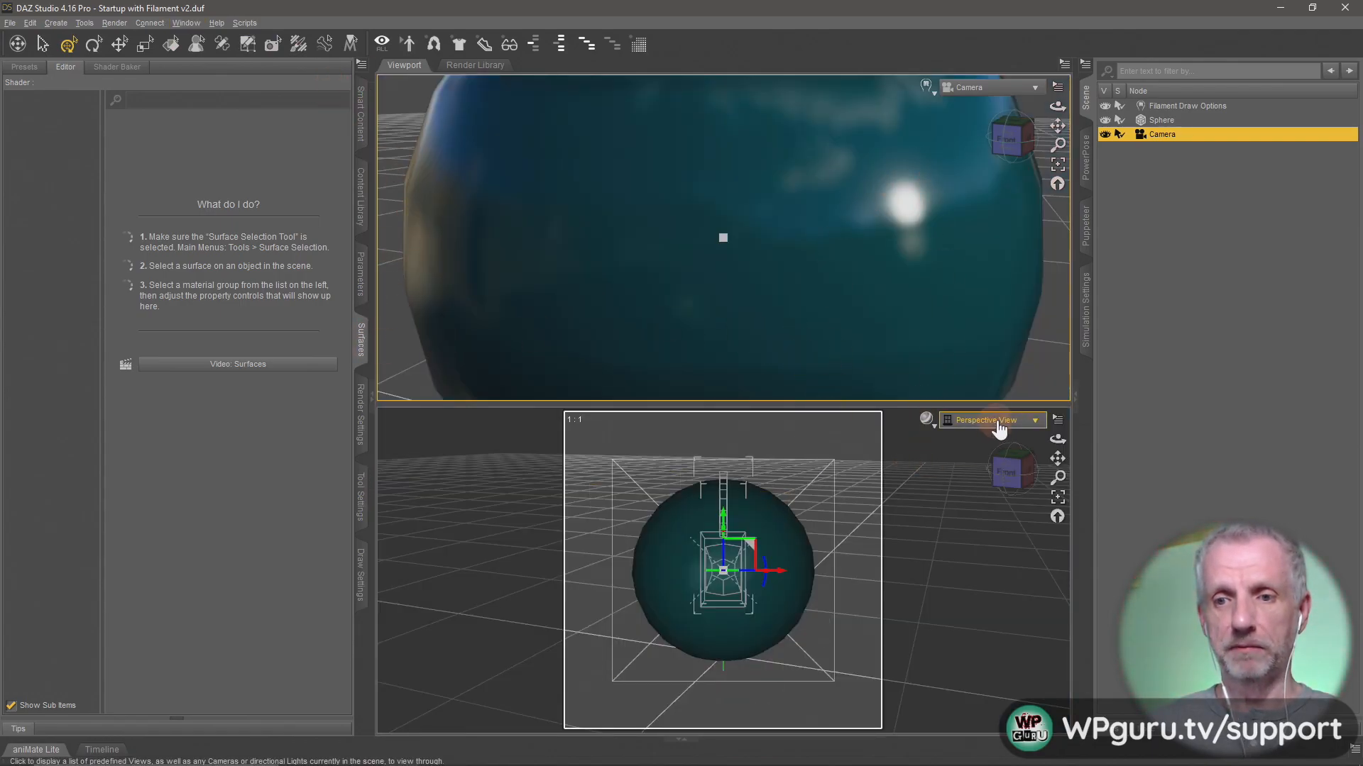
left_click(991, 420)
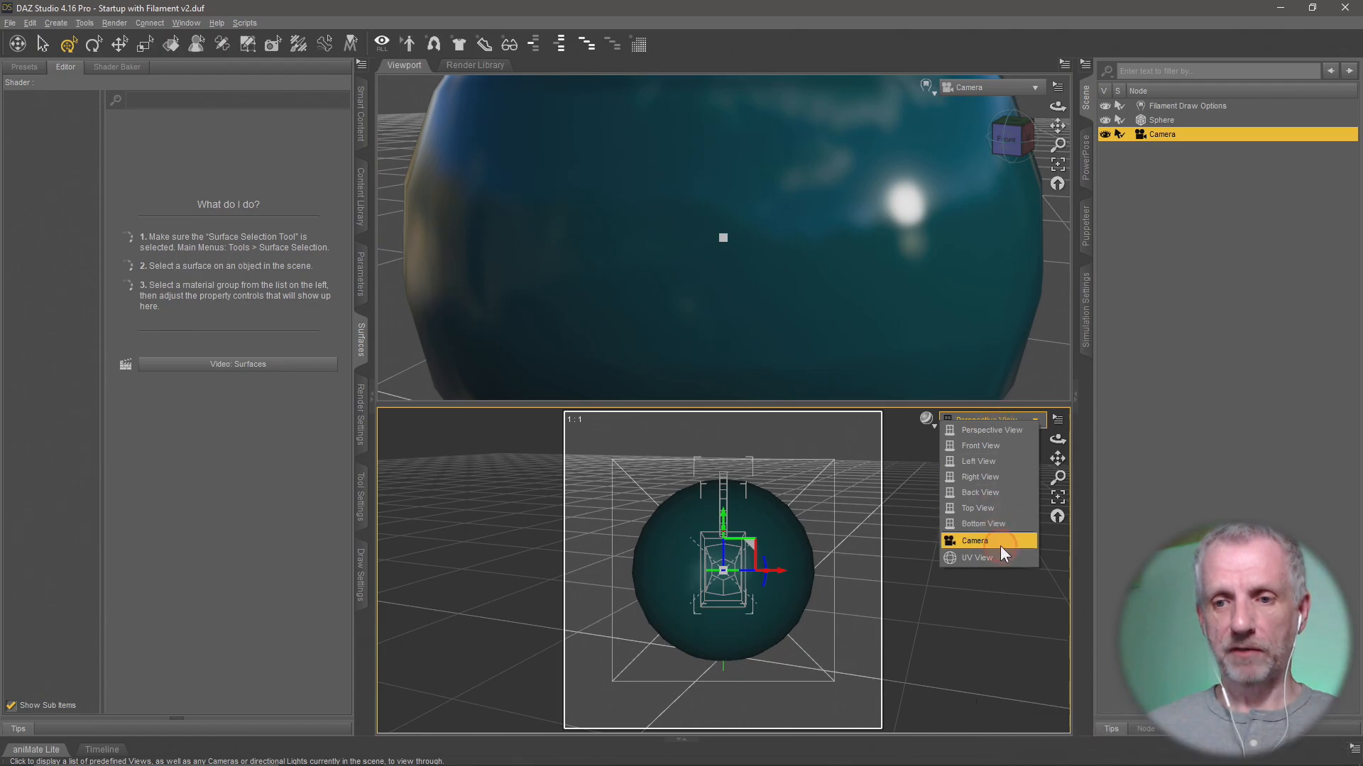
left_click(972, 539)
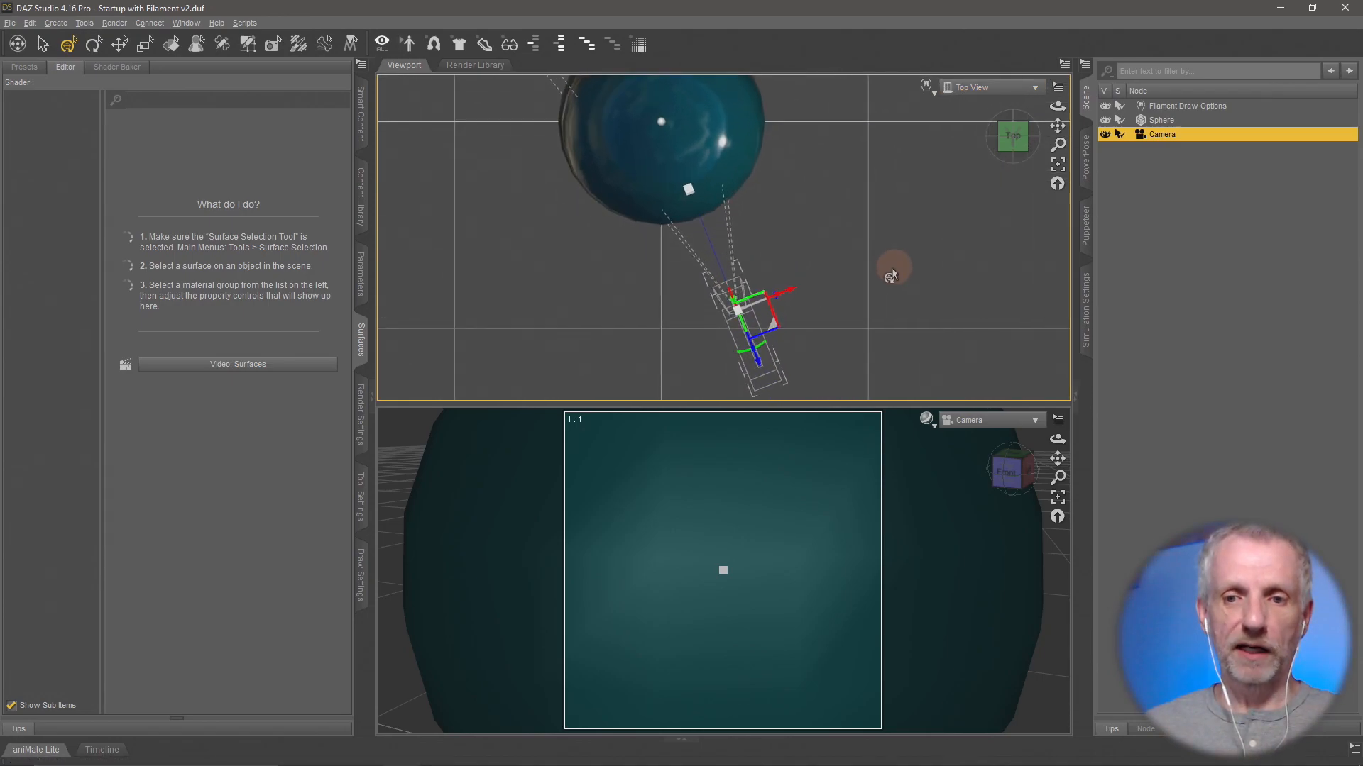
mouse_move(750, 638)
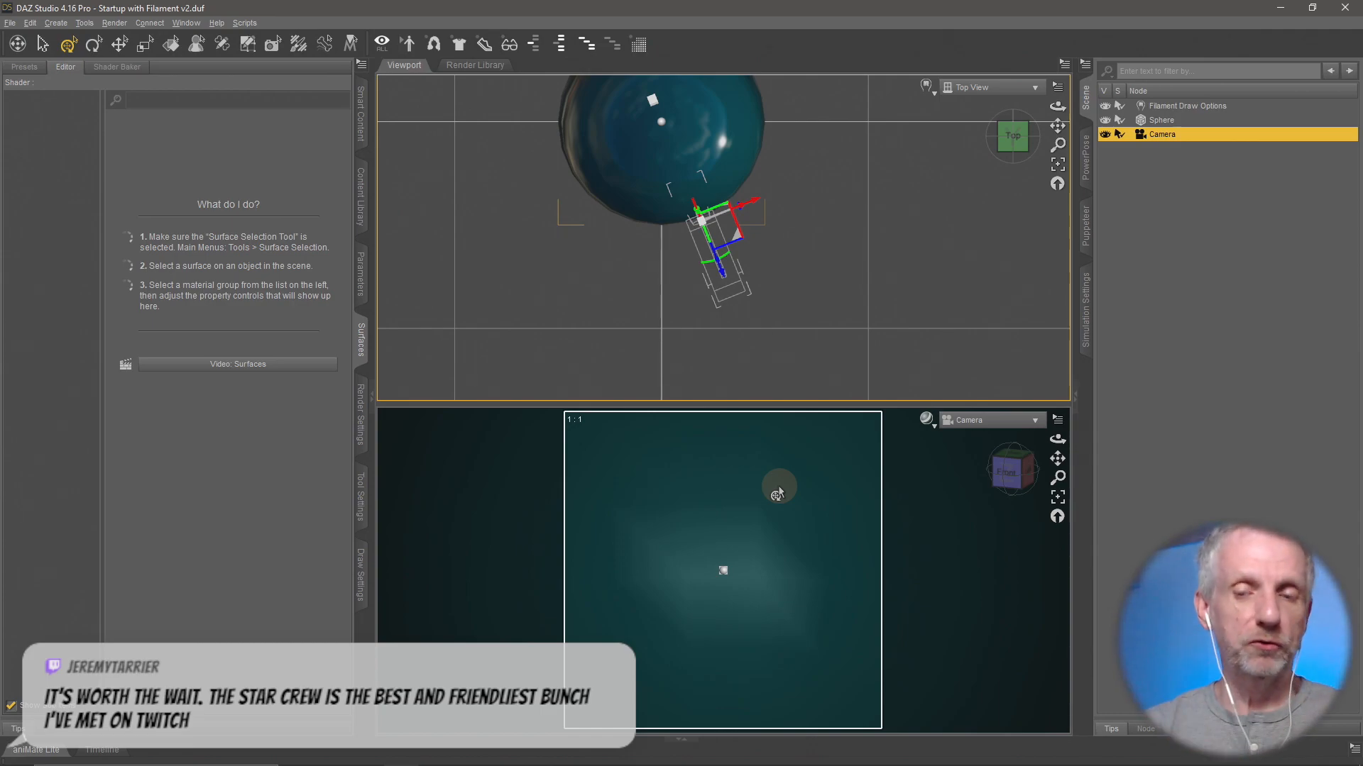
mouse_move(768, 531)
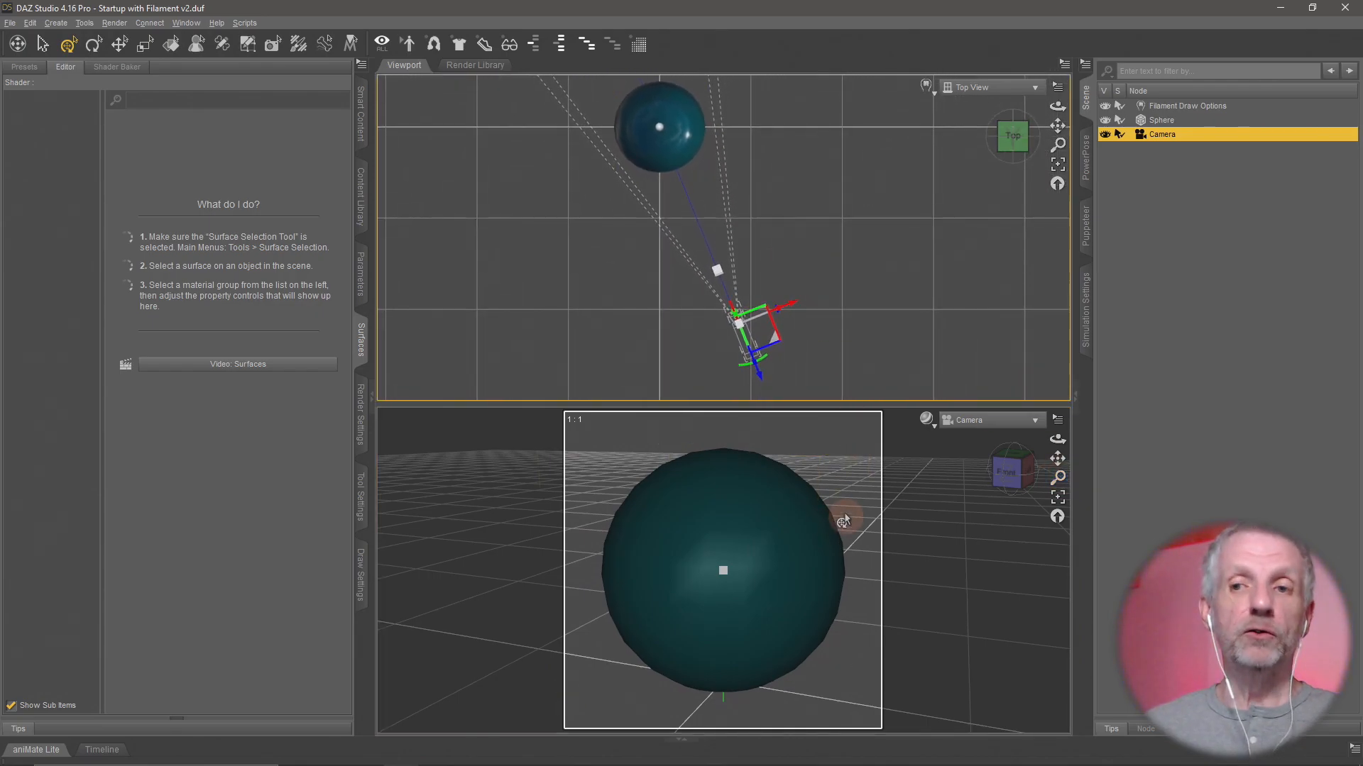
mouse_move(1023, 363)
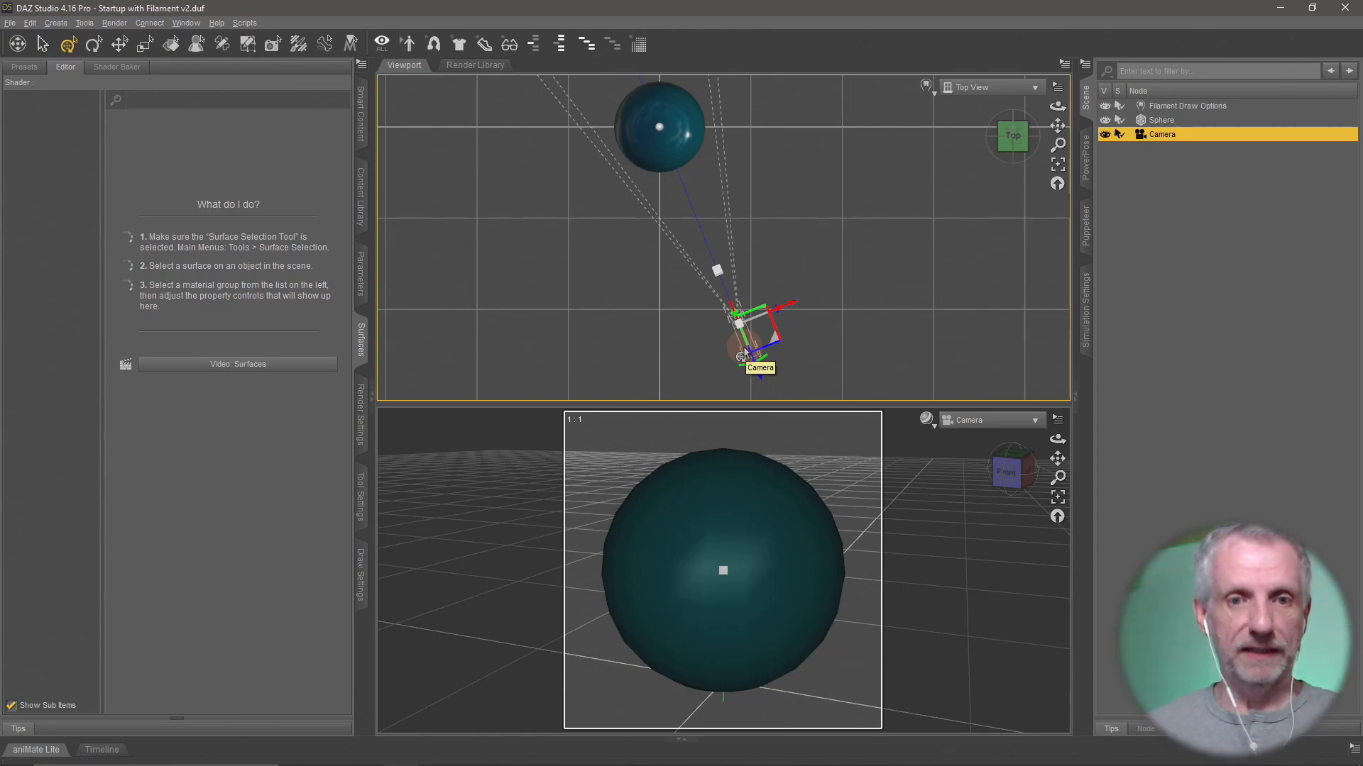
- Select the camera and drag its Focal Length slider to zoom in on the sphere
left_click(359, 264)
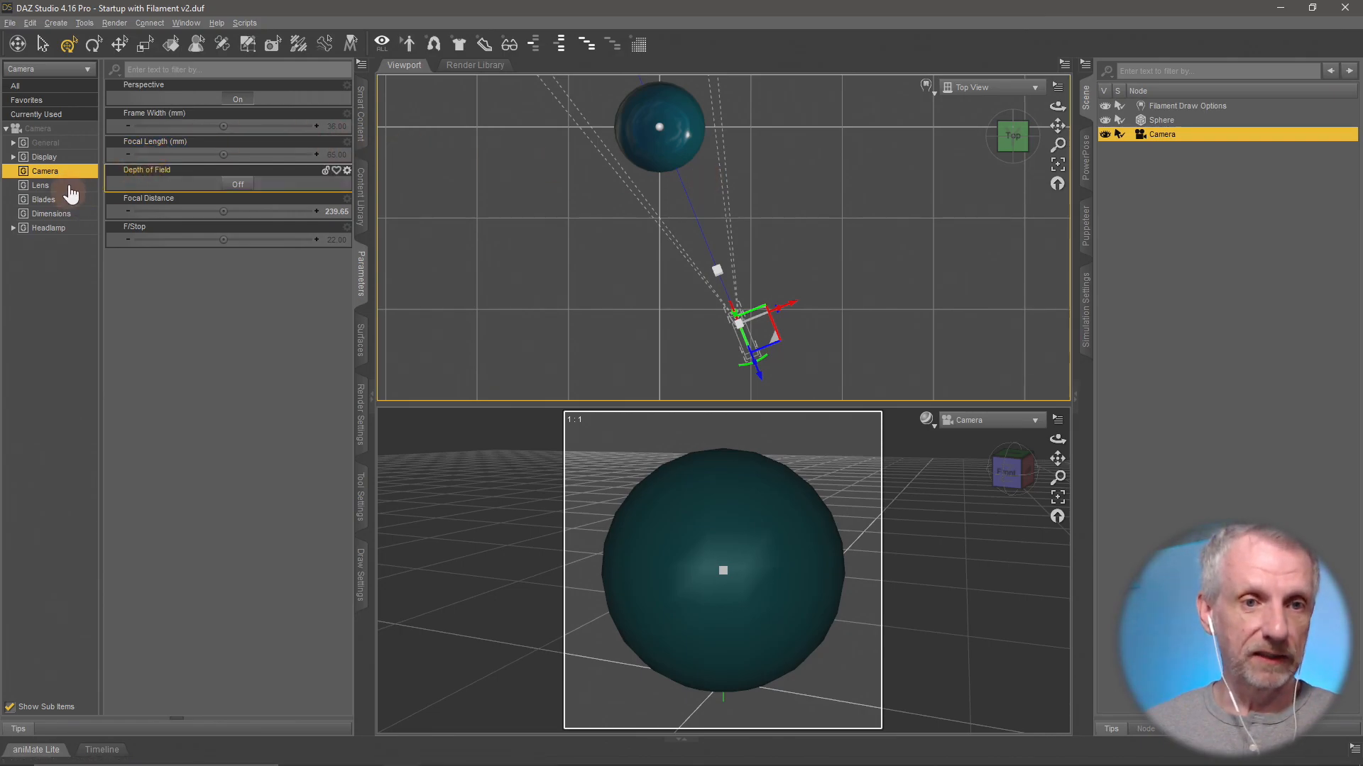
mouse_move(224, 212)
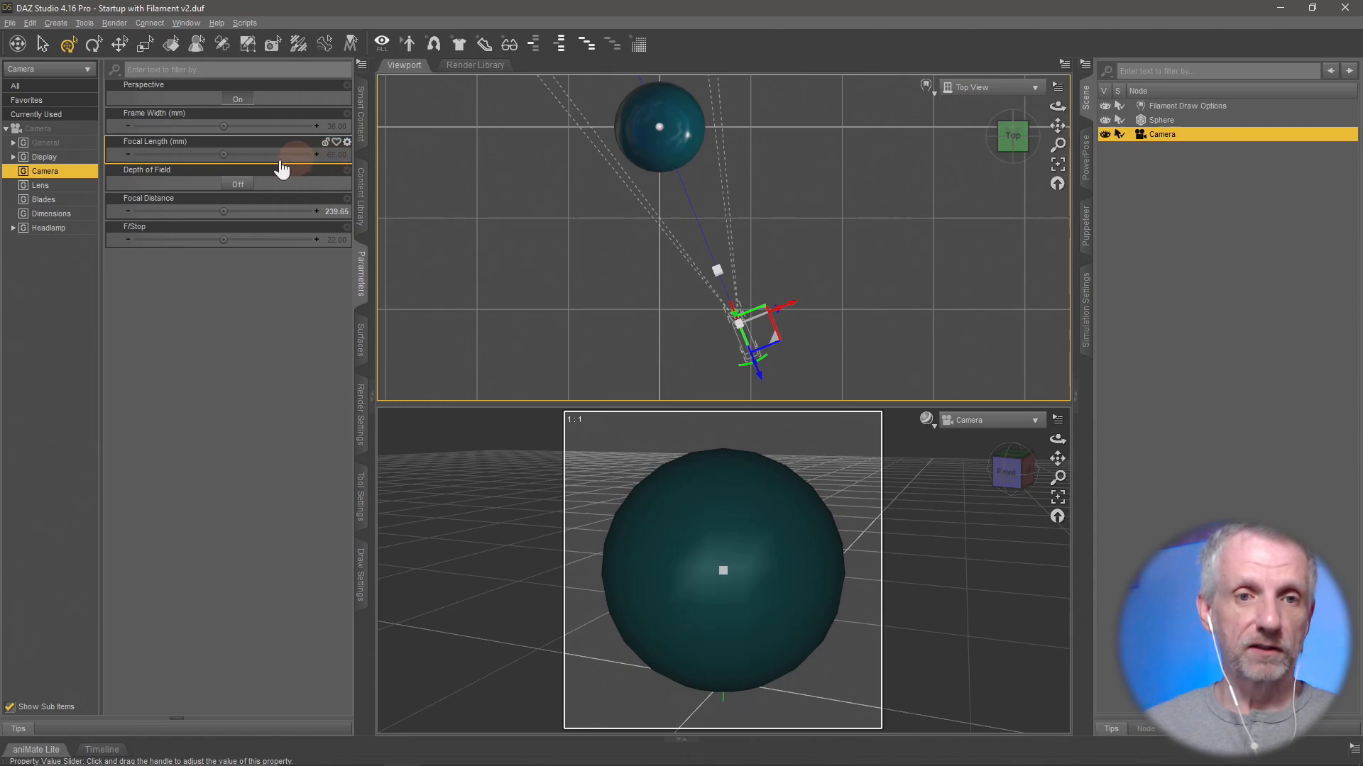
left_click_drag(222, 154, 244, 154)
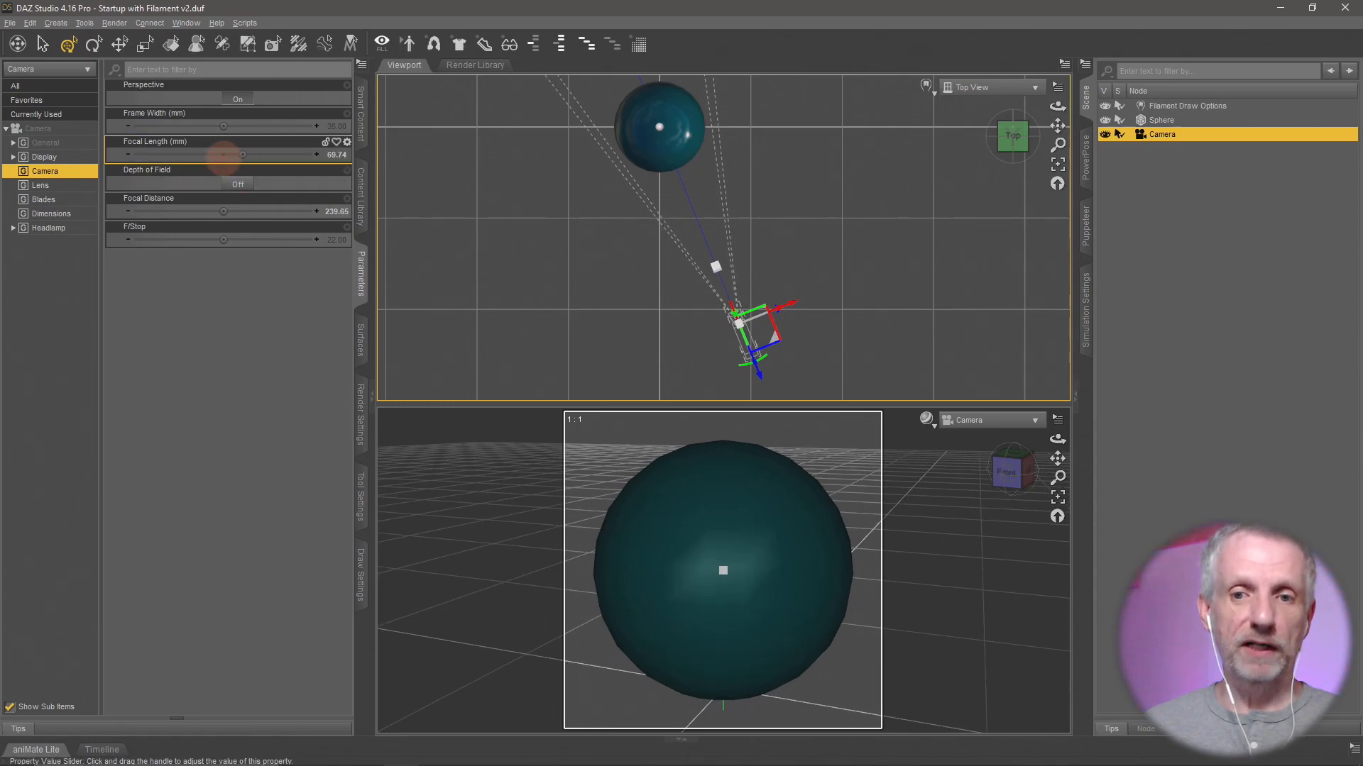
left_click_drag(224, 155, 252, 155)
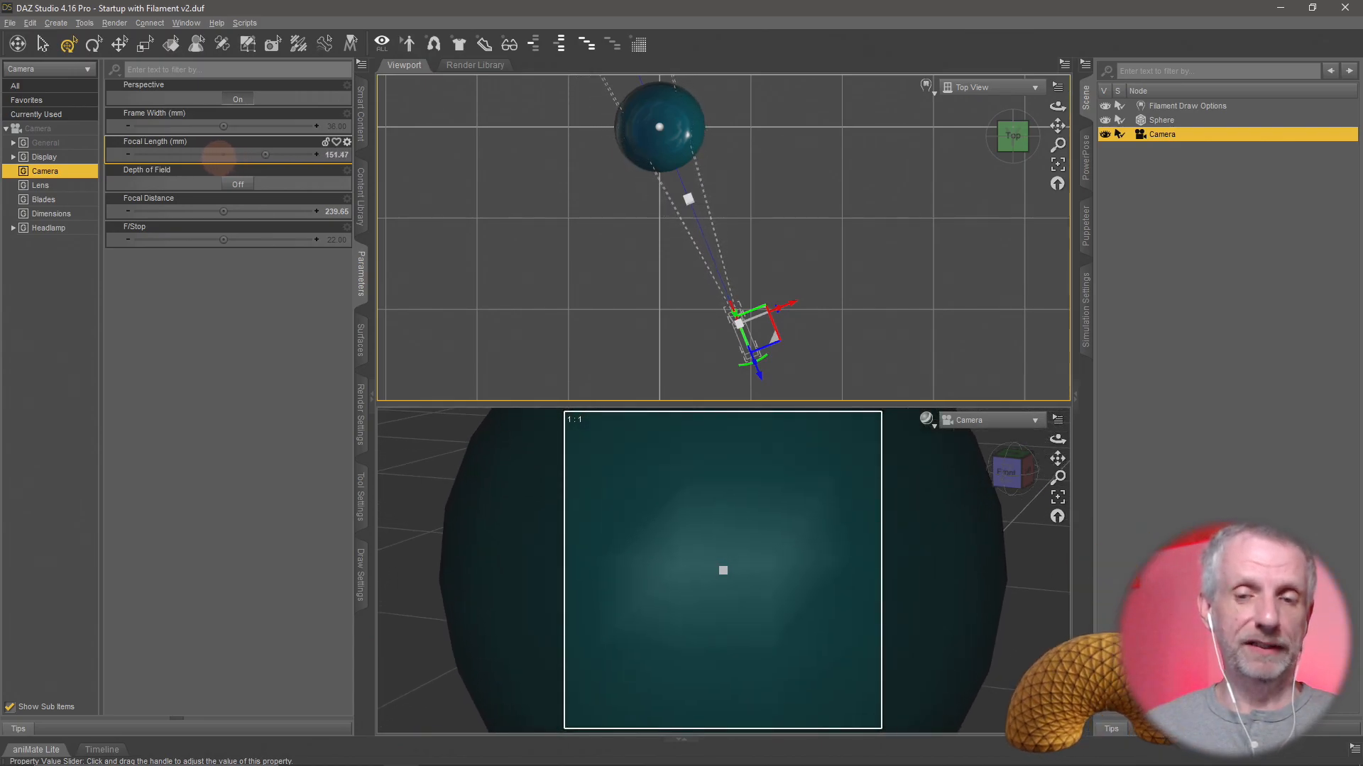
left_click_drag(226, 155, 217, 154)
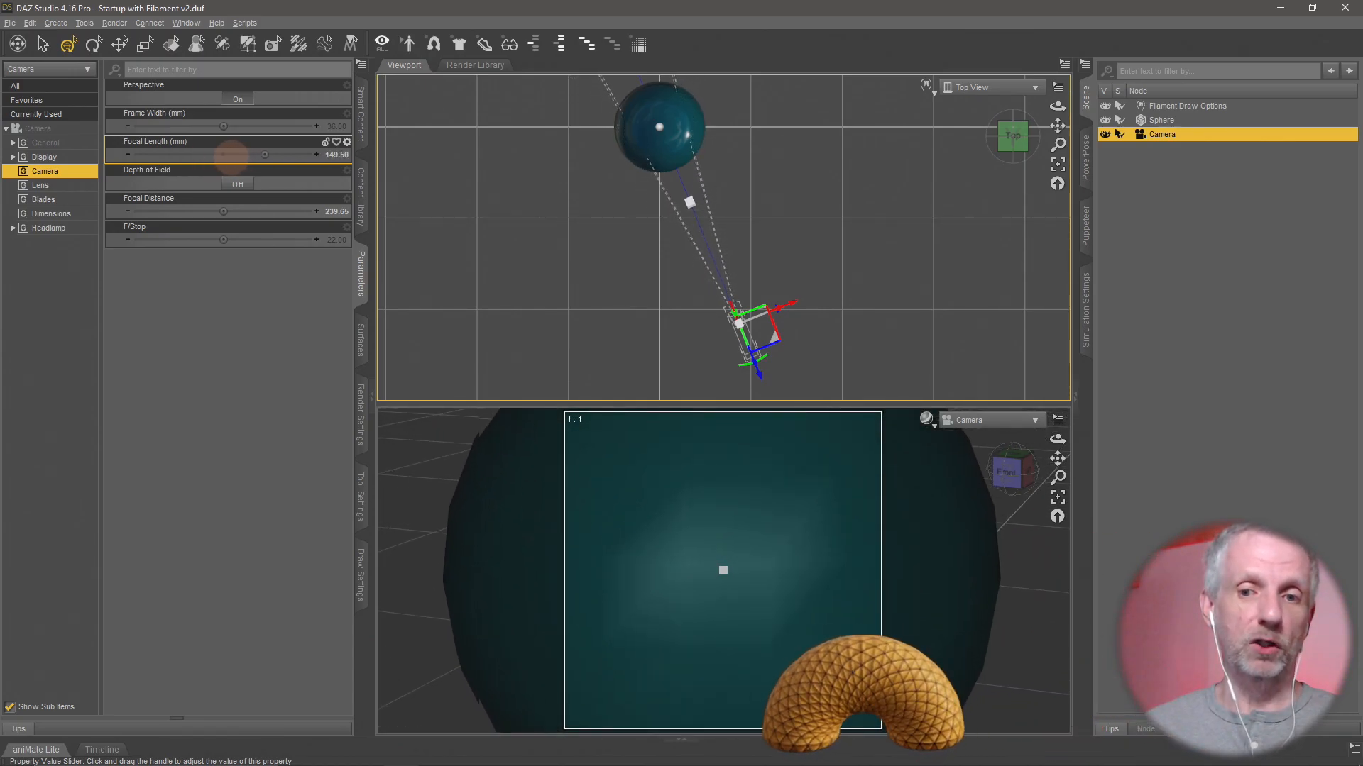
left_click_drag(240, 154, 271, 154)
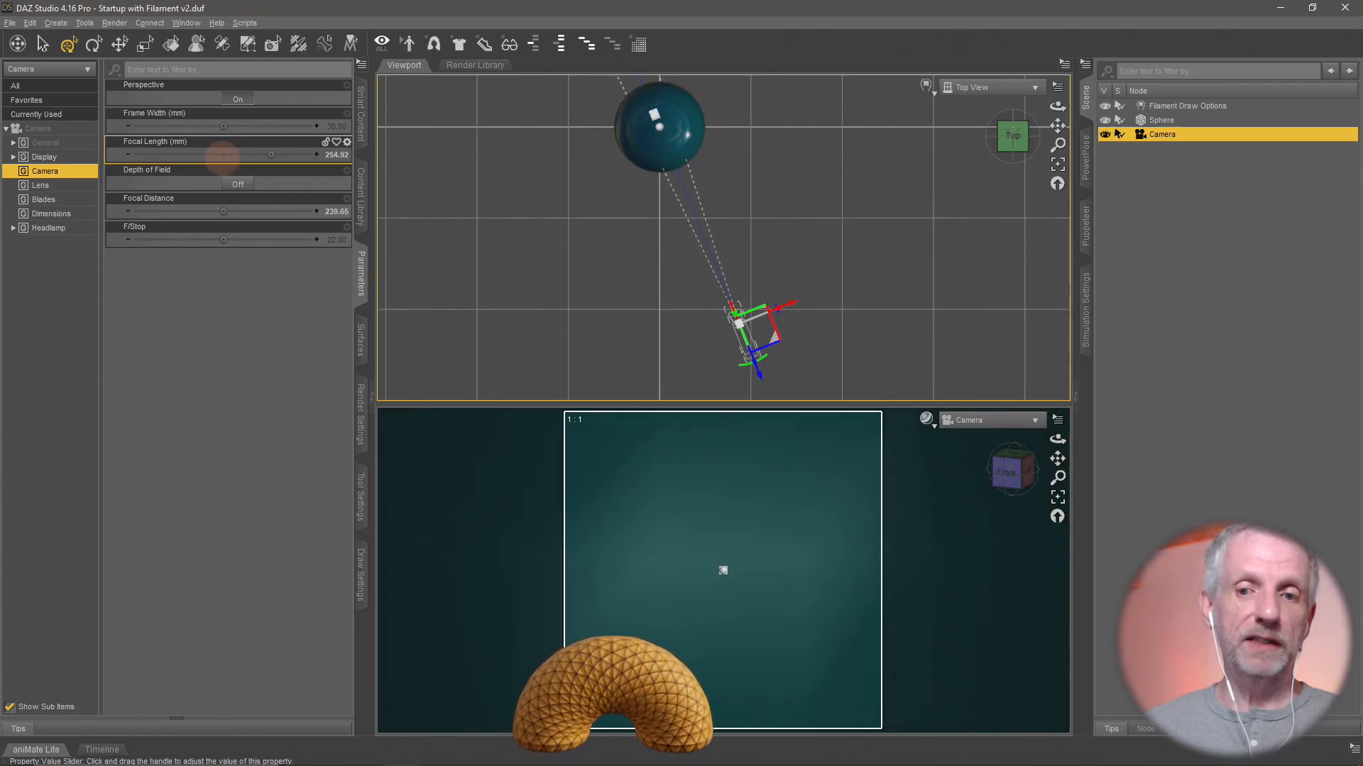
left_click_drag(271, 155, 280, 155)
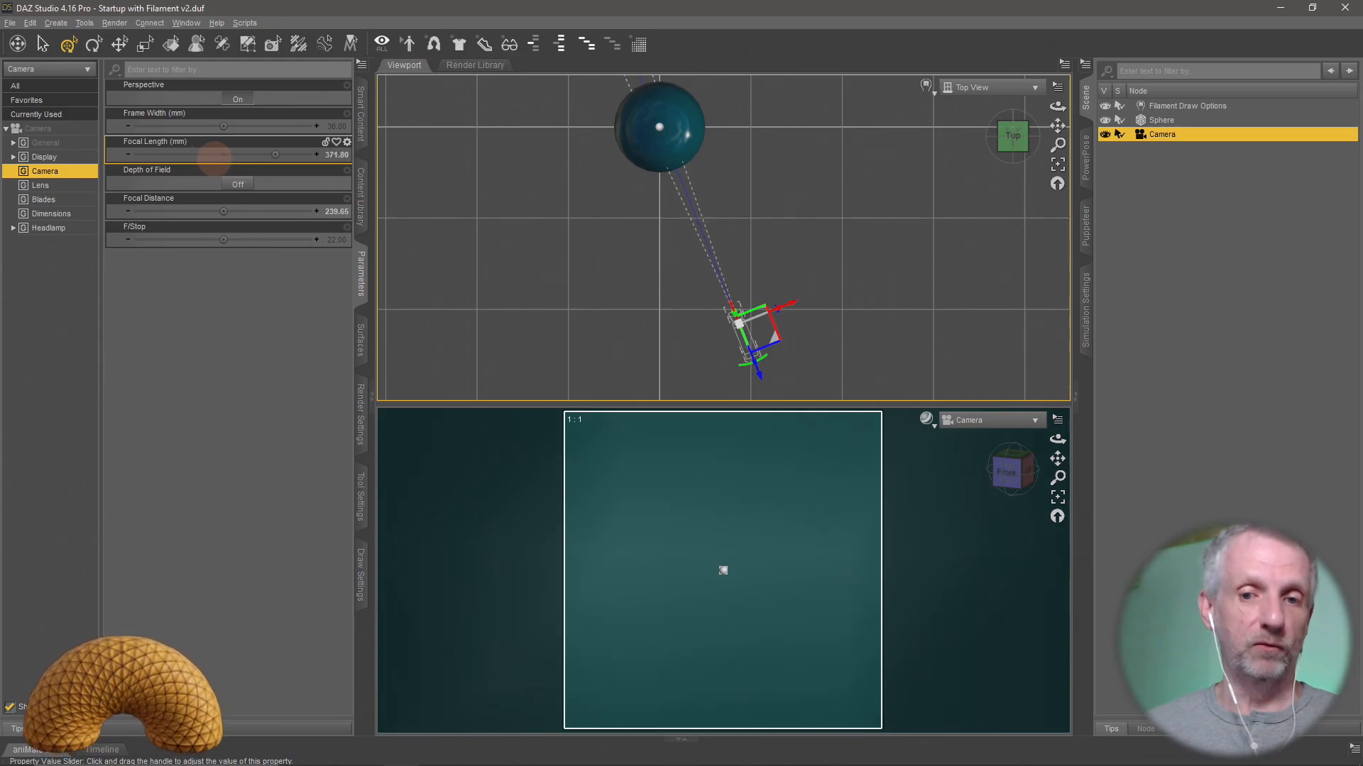
left_click_drag(276, 154, 208, 154)
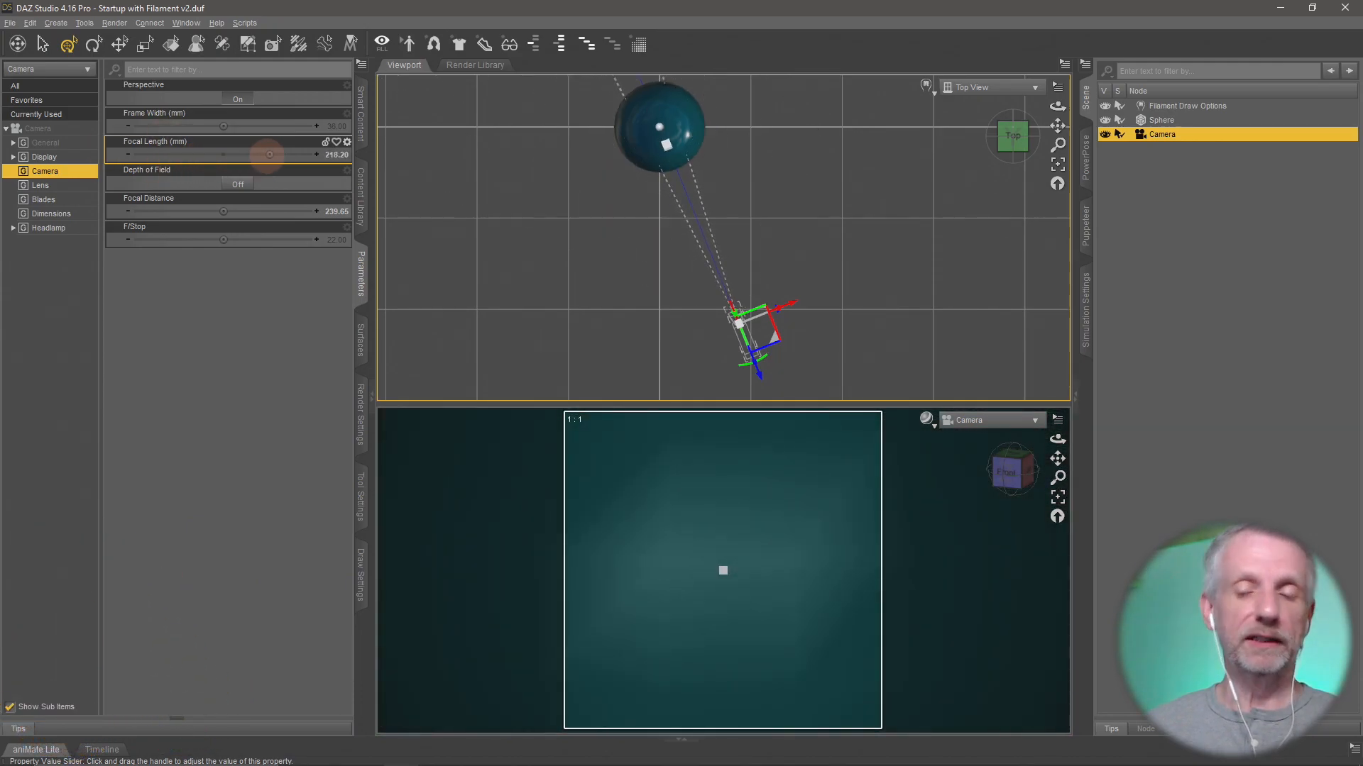
- Fine-tune the focal length back and forth, settling near 125.81 mm
left_click_drag(222, 155, 279, 155)
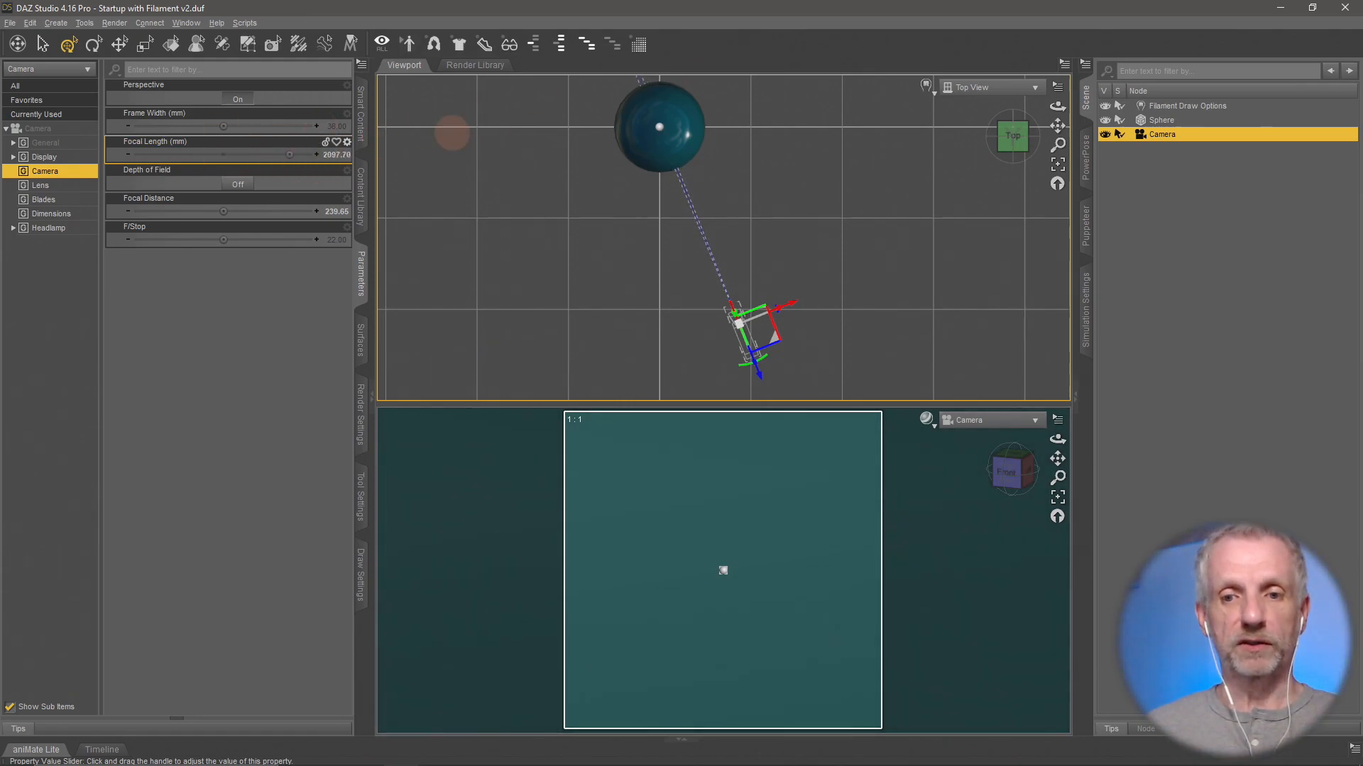
left_click_drag(223, 154, 293, 154)
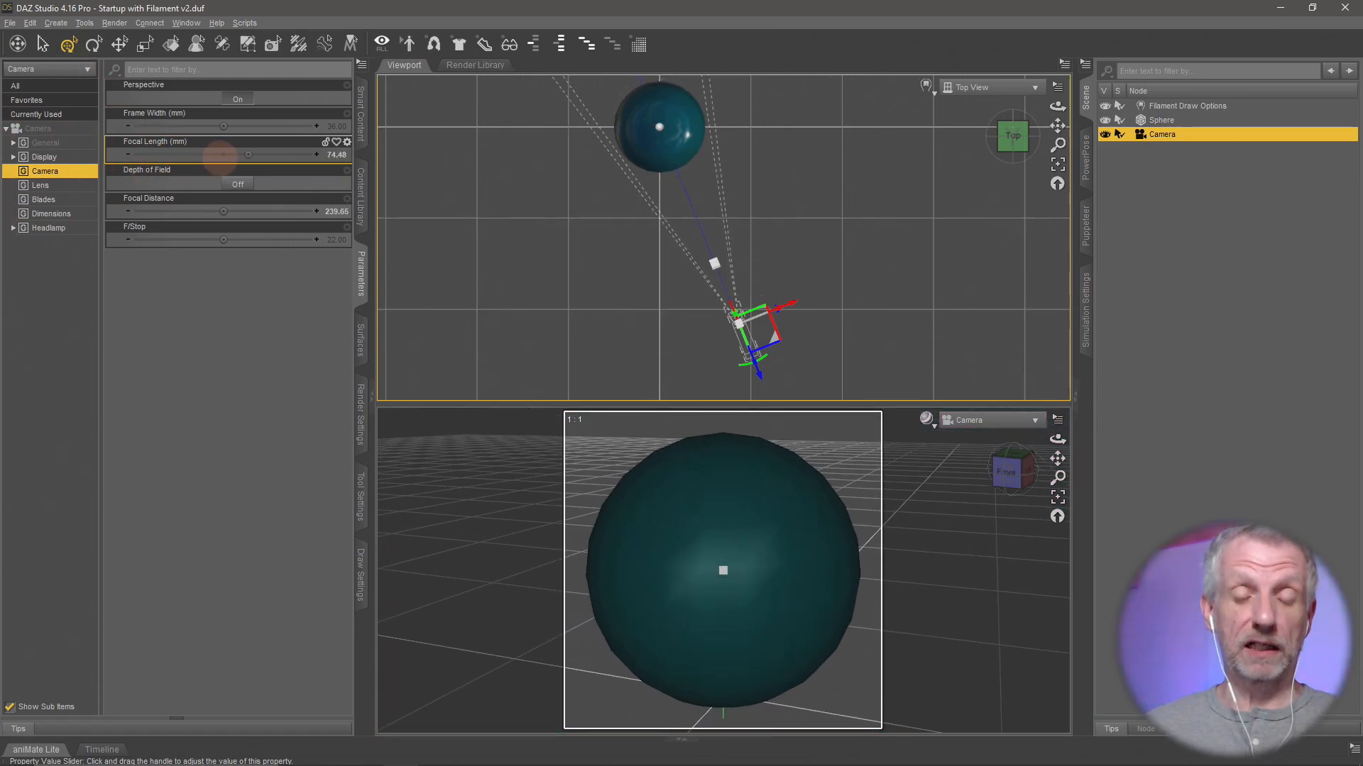
left_click_drag(230, 154, 221, 155)
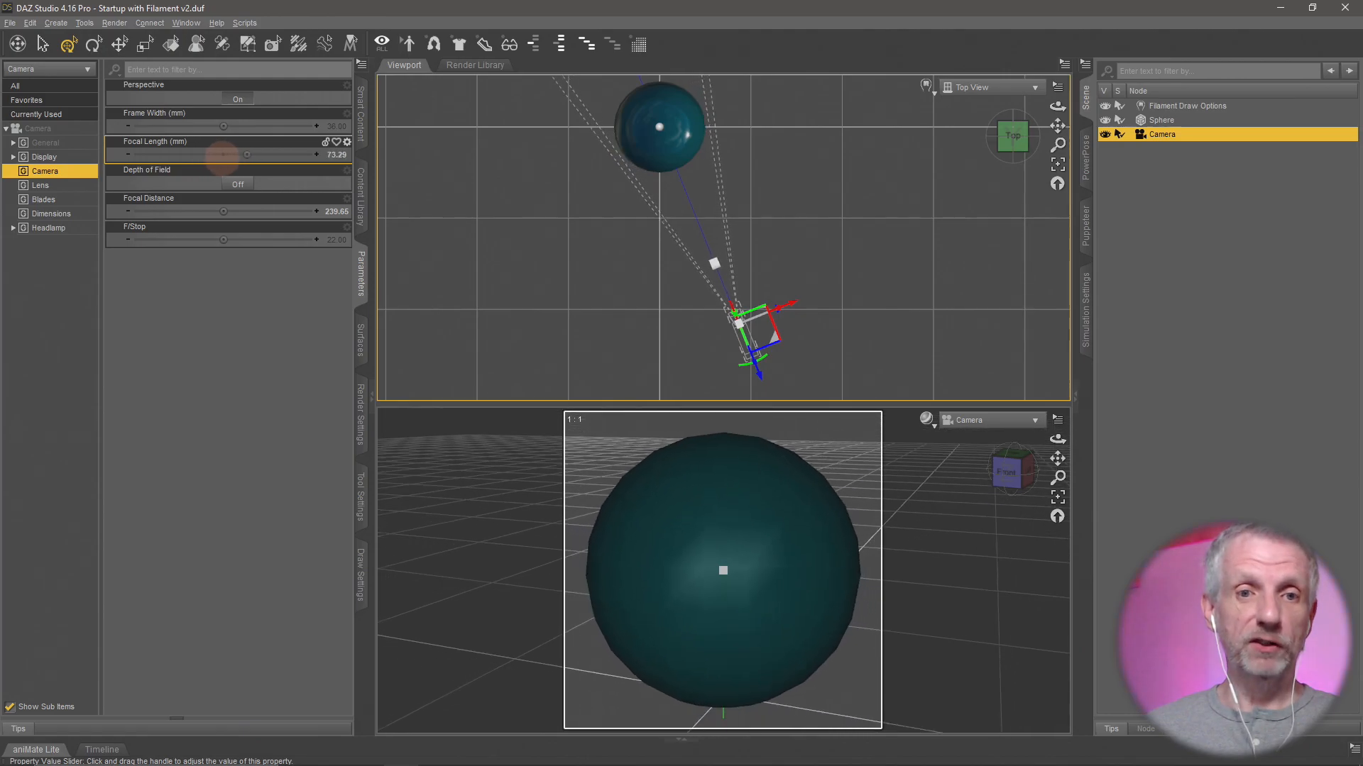
left_click_drag(224, 154, 236, 154)
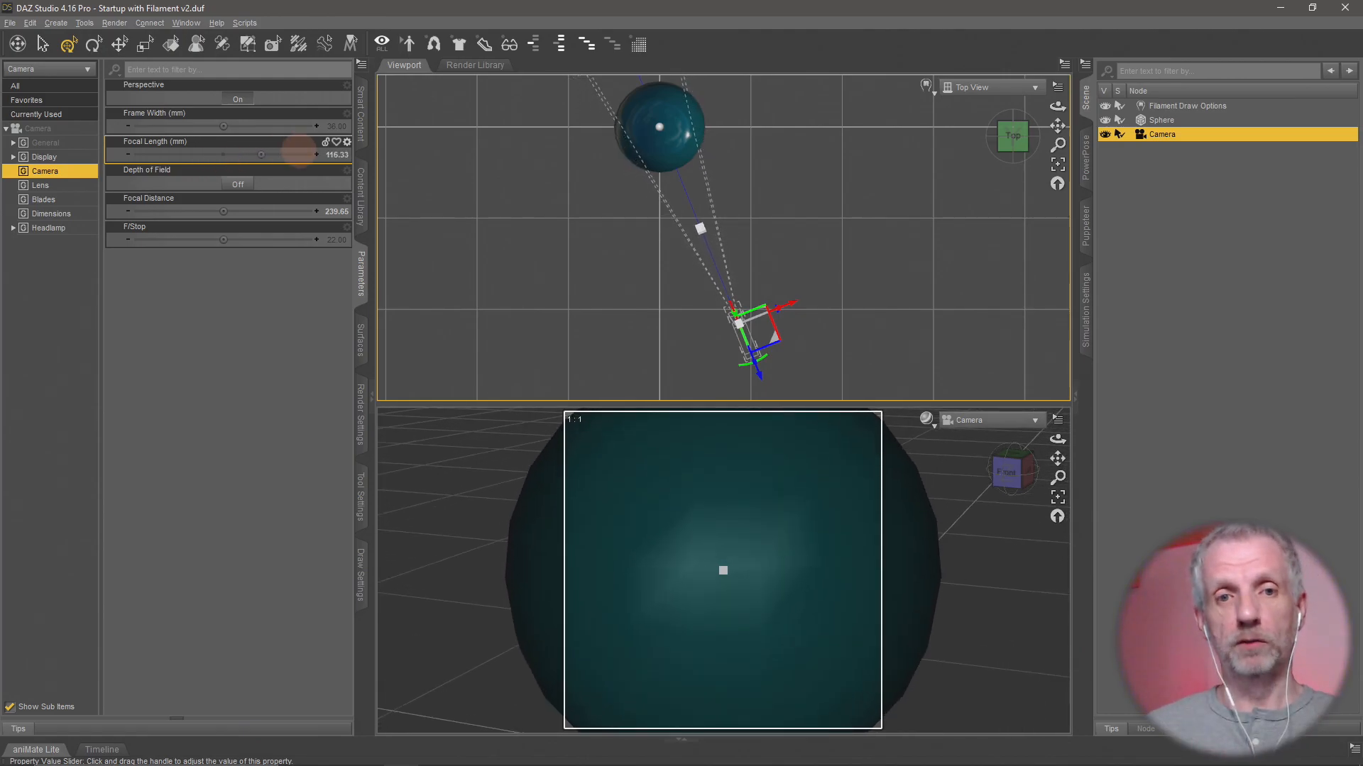
left_click_drag(236, 154, 222, 154)
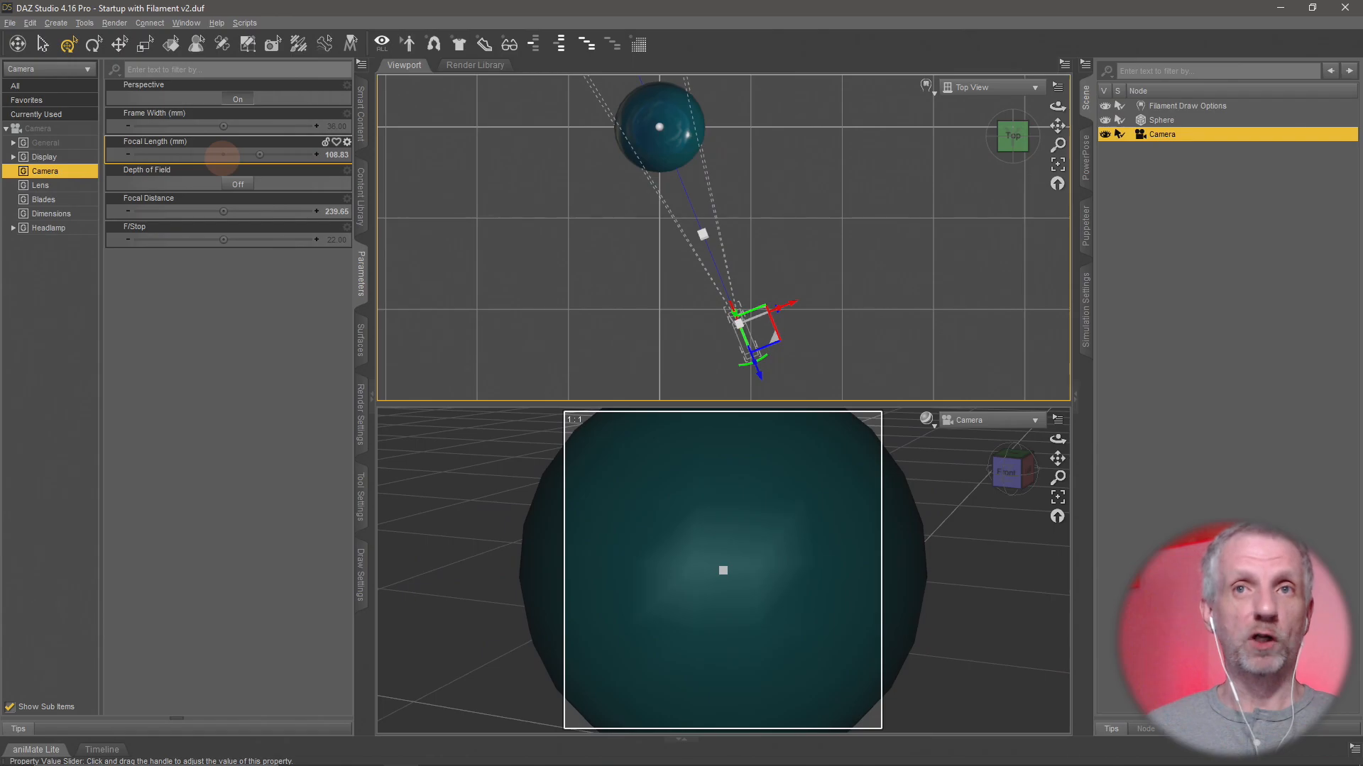
left_click_drag(213, 155, 225, 155)
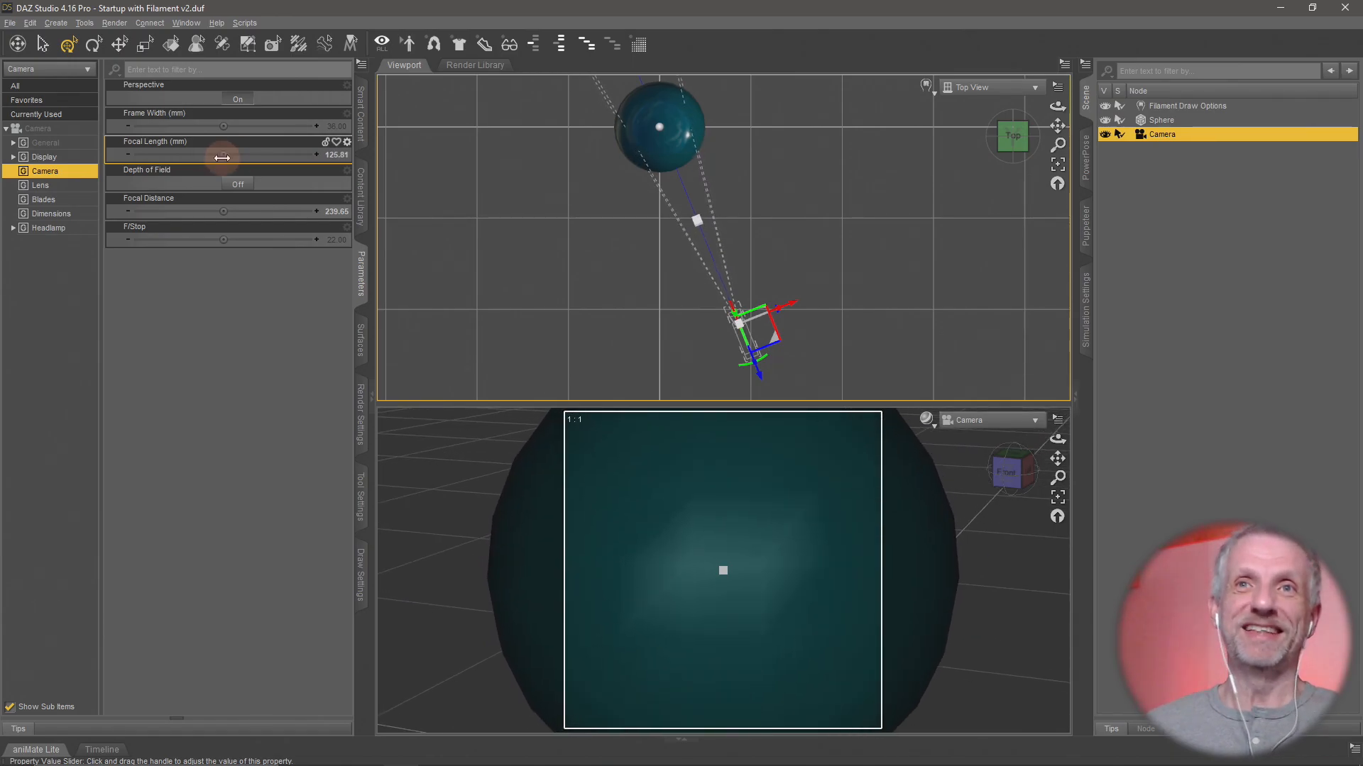